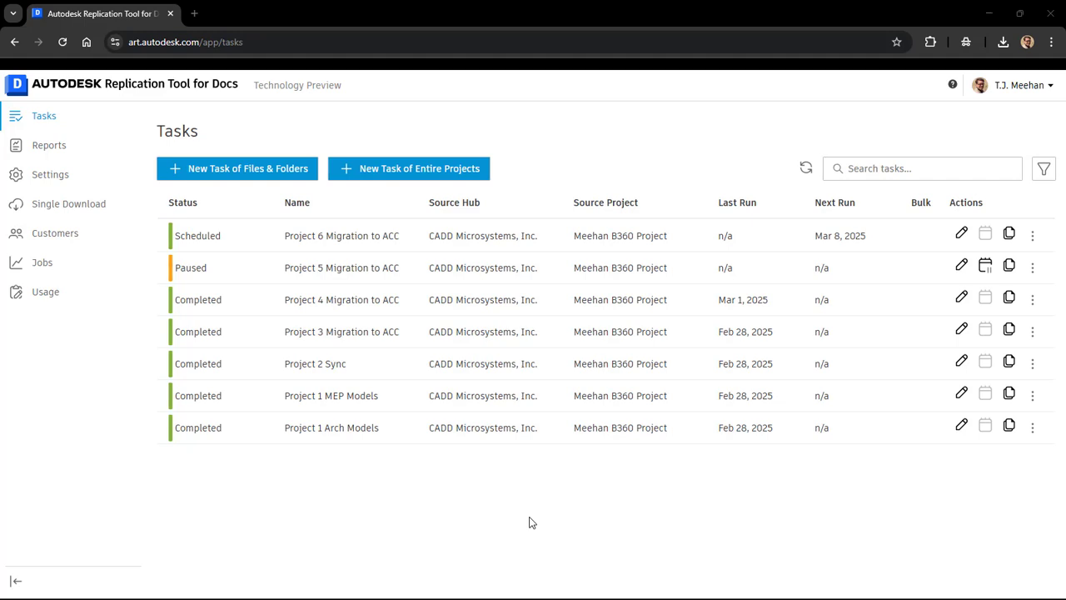
pyautogui.moveTo(493, 506)
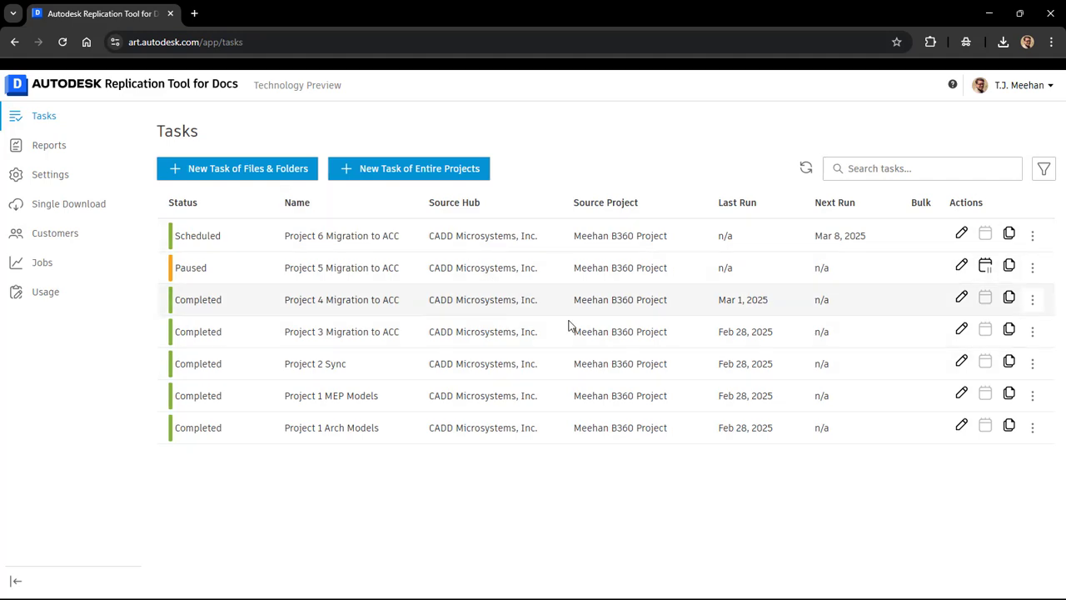
pyautogui.moveTo(644, 463)
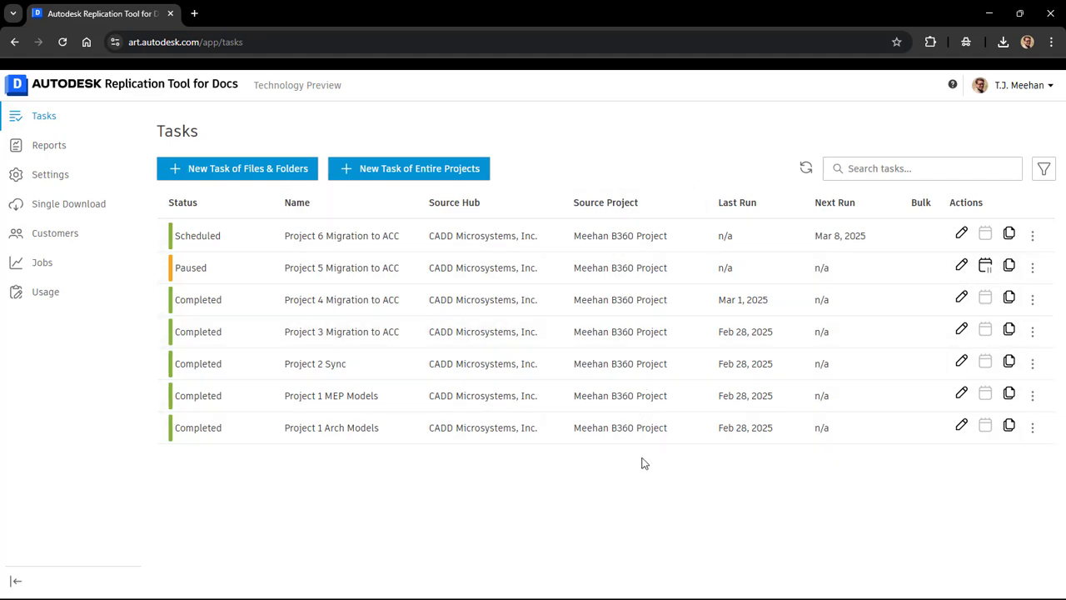
pyautogui.moveTo(510, 215)
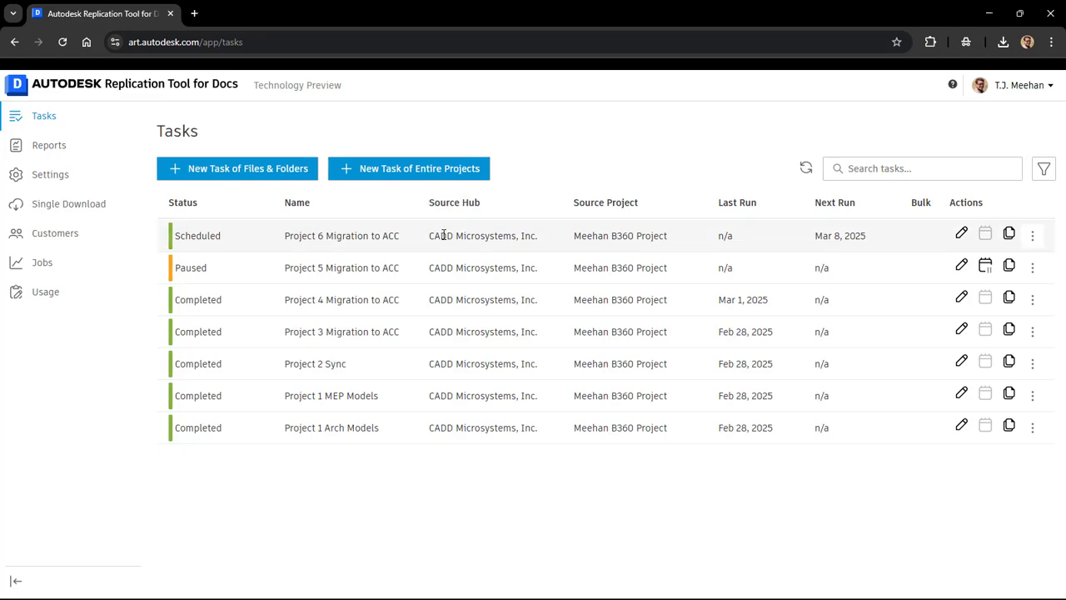
pyautogui.moveTo(219, 174)
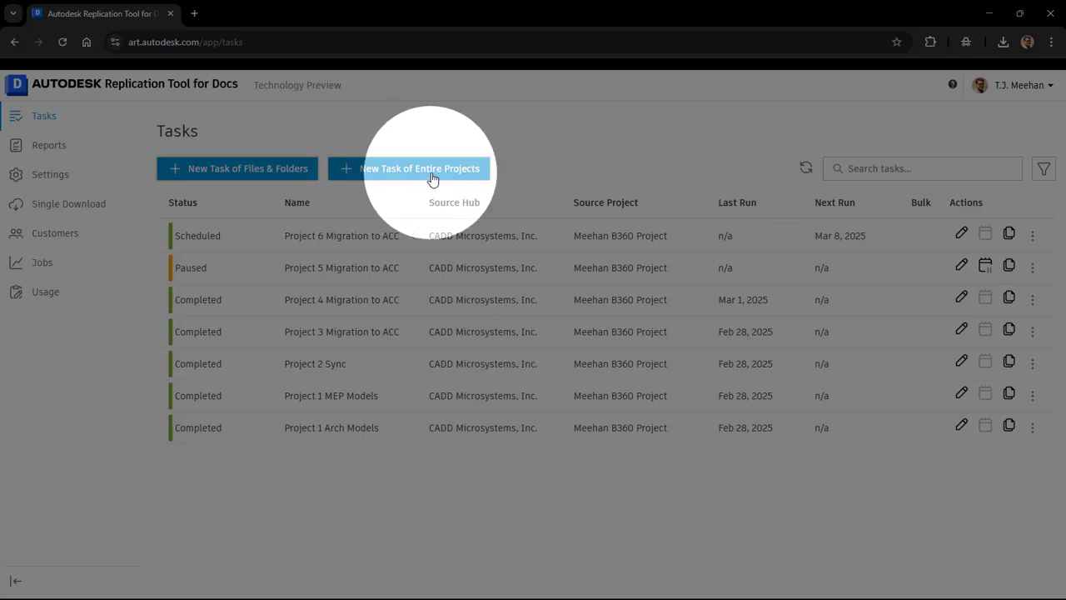
pyautogui.moveTo(275, 168)
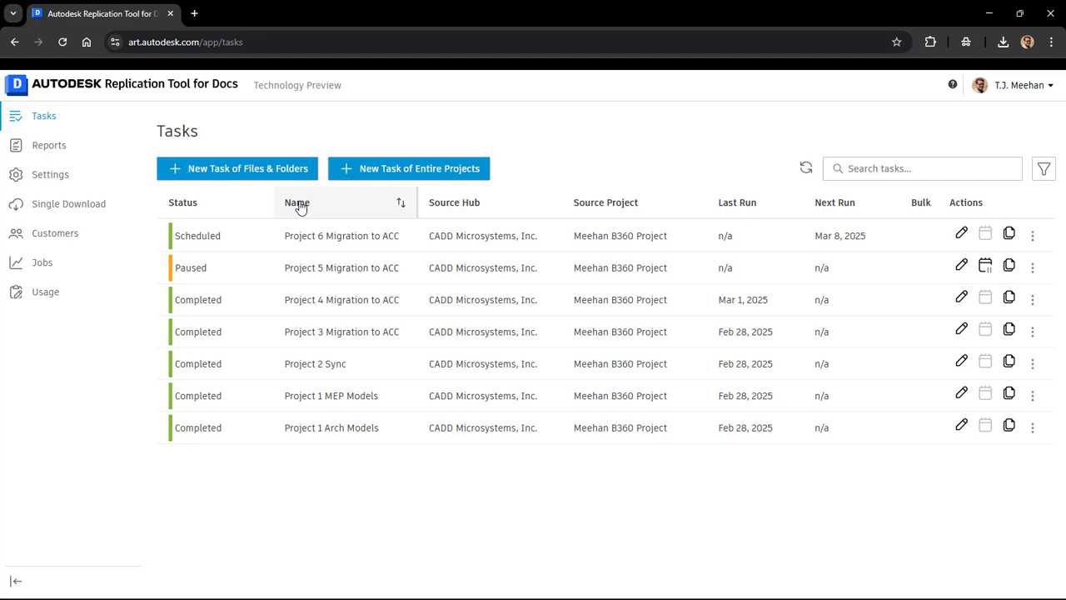
pyautogui.moveTo(202, 184)
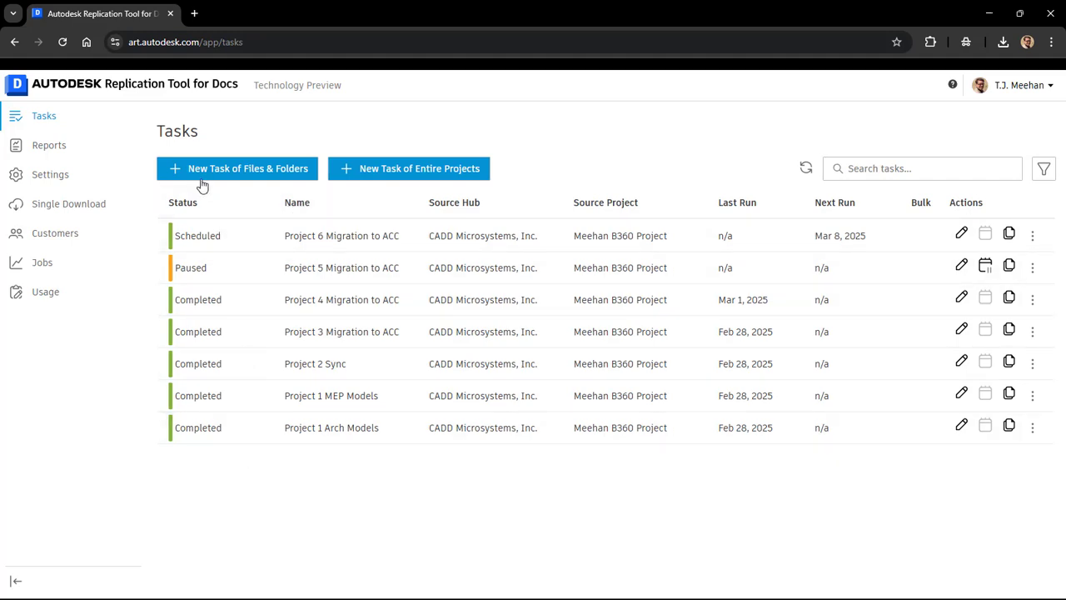
pyautogui.moveTo(353, 218)
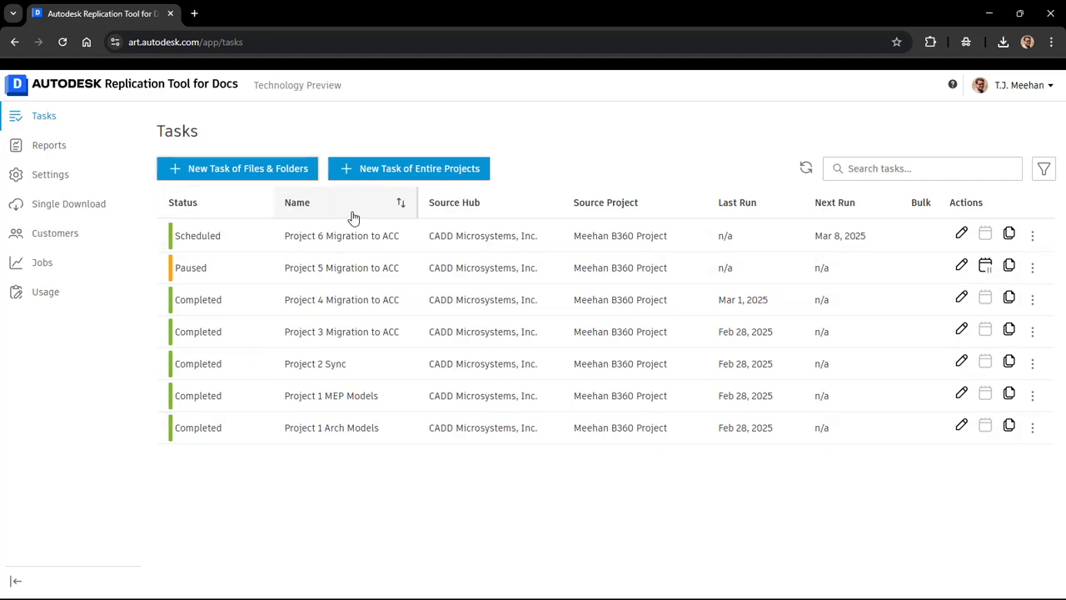
pyautogui.moveTo(652, 211)
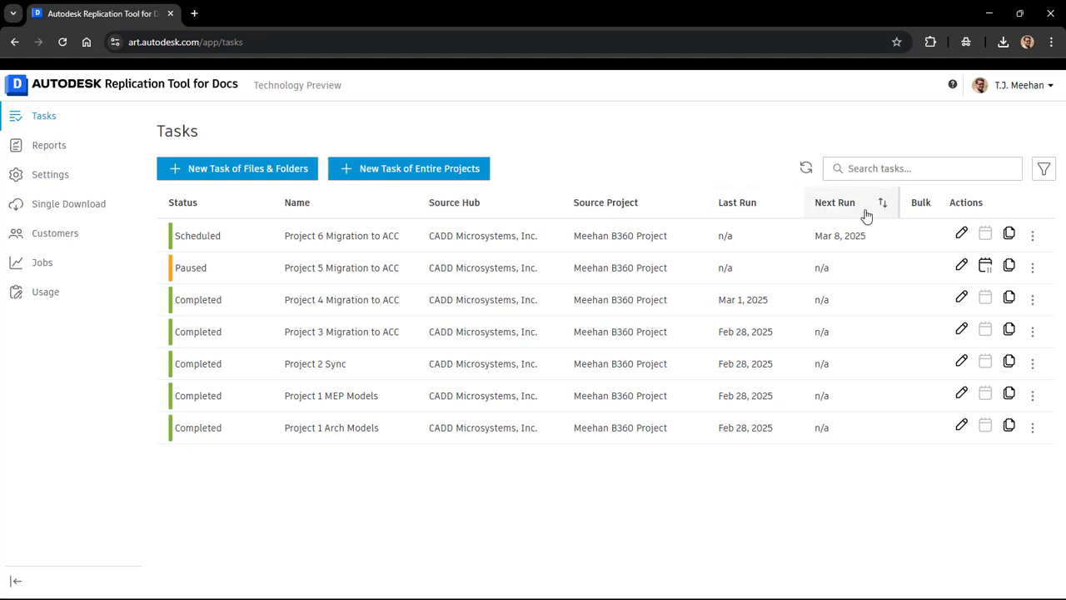
pyautogui.moveTo(945, 258)
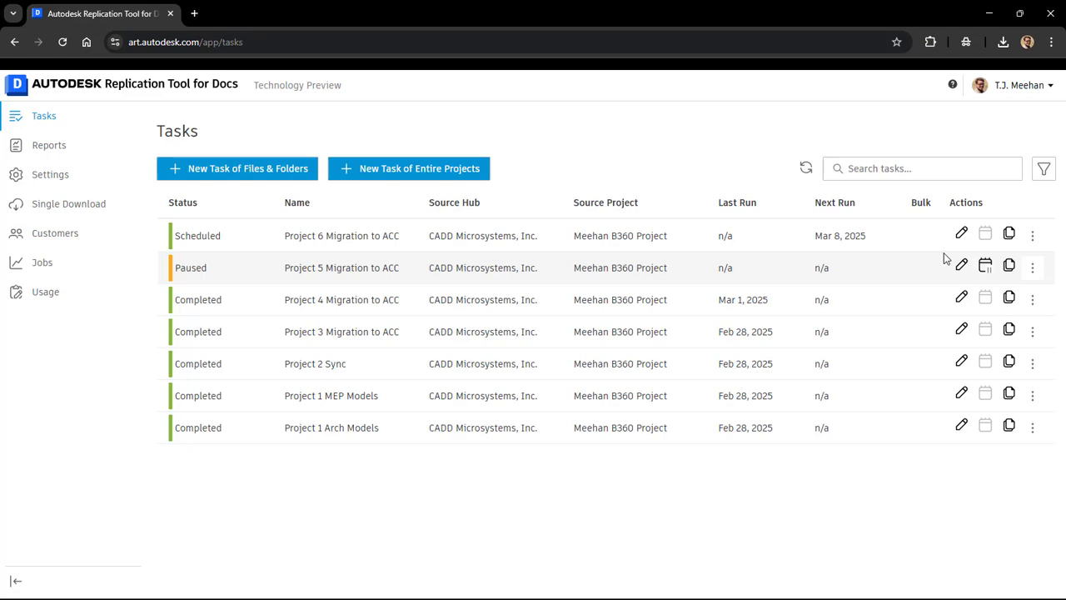
pyautogui.moveTo(962, 235)
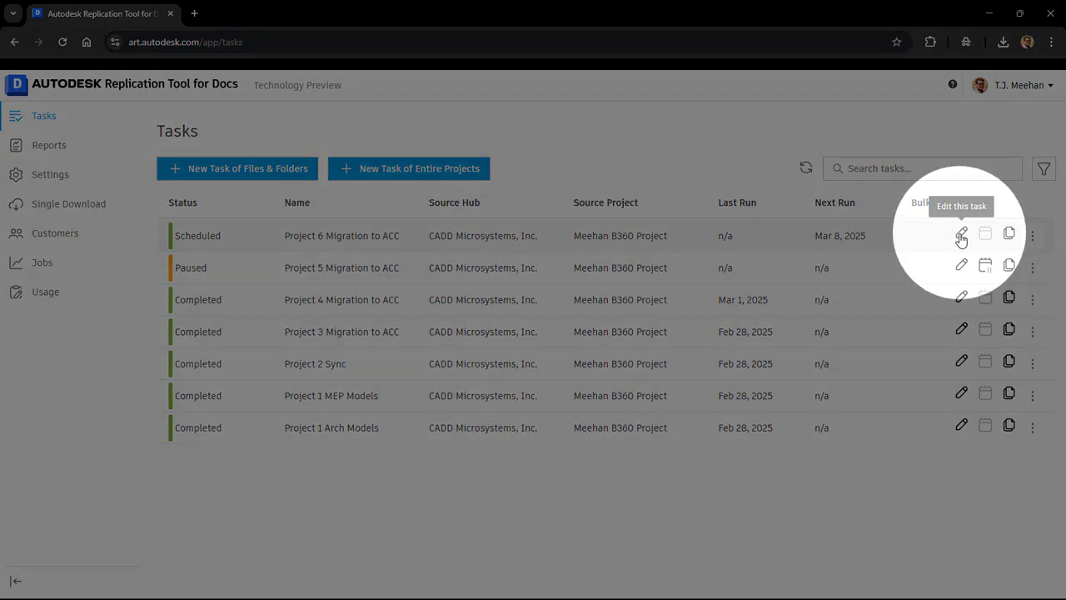
pyautogui.moveTo(1010, 235)
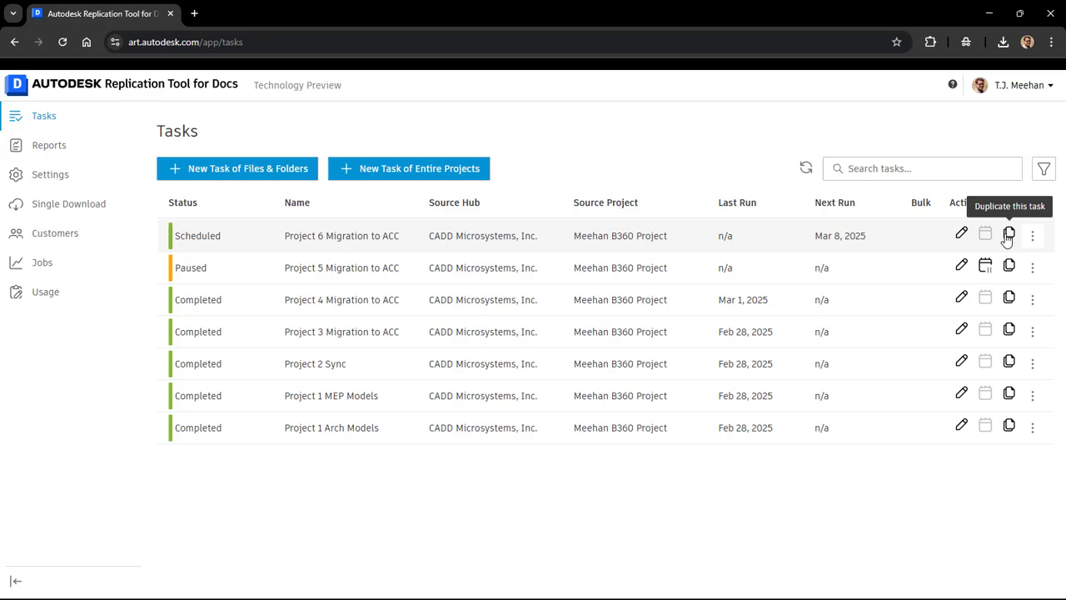
# - Open the Project 6 task's actions, then search tasks for 'mi' and clear the search
pyautogui.click(1033, 234)
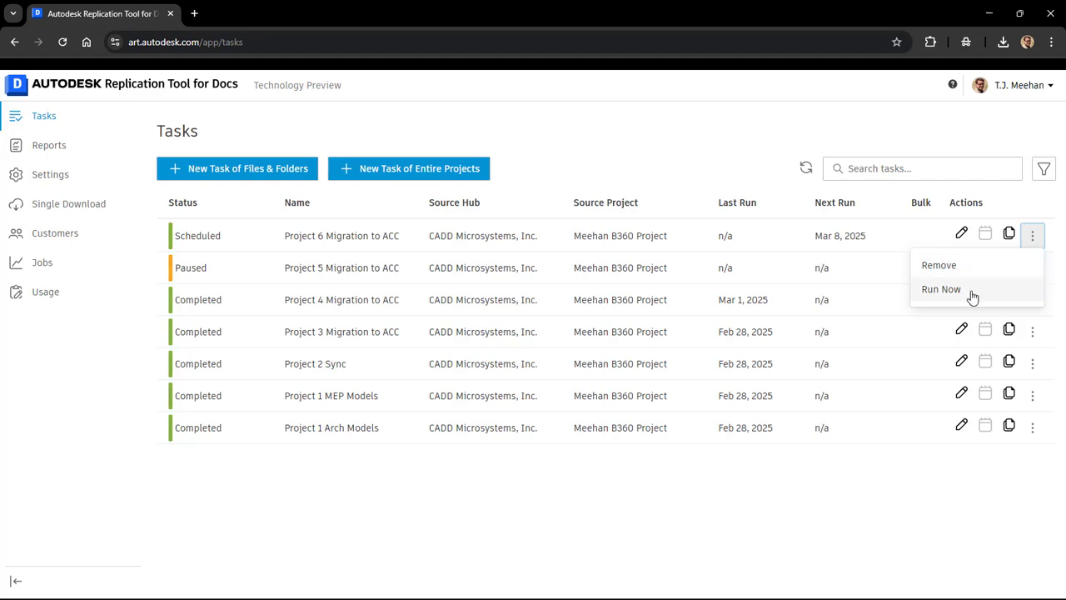
pyautogui.moveTo(975, 298)
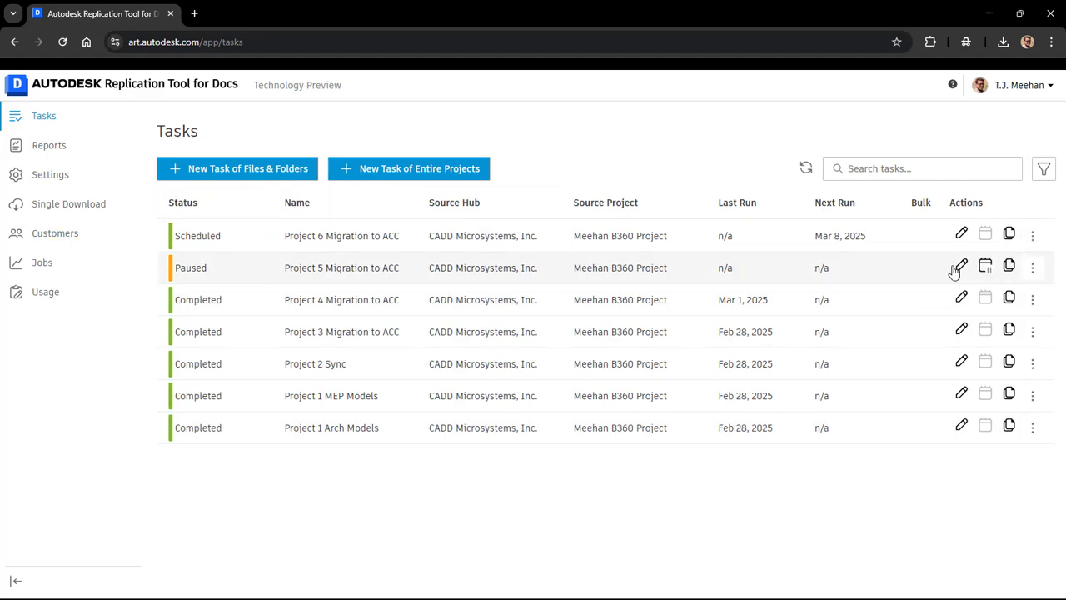
pyautogui.moveTo(986, 268)
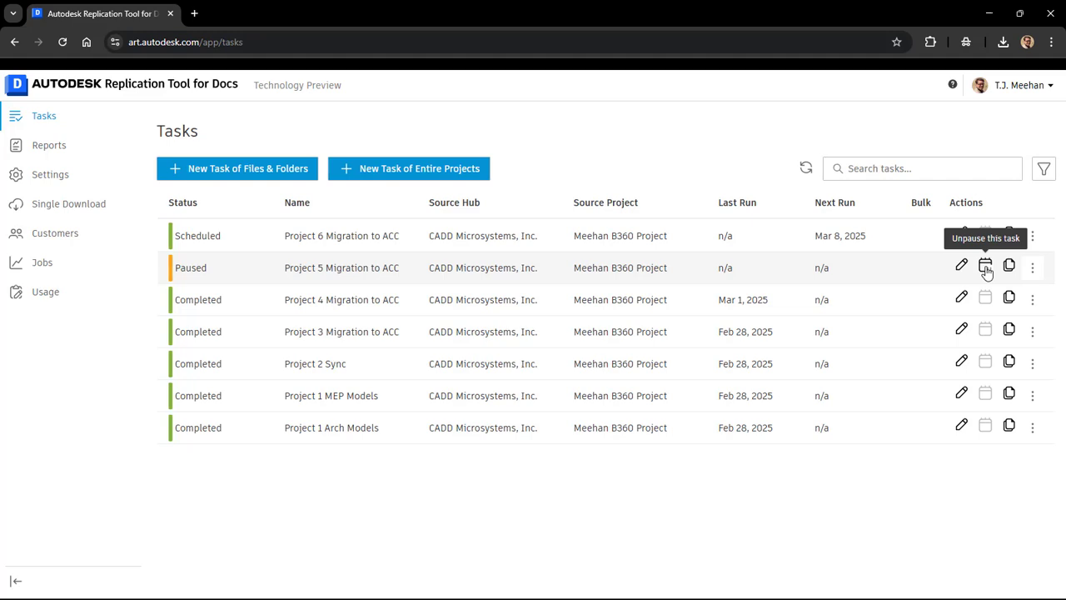
pyautogui.click(922, 168)
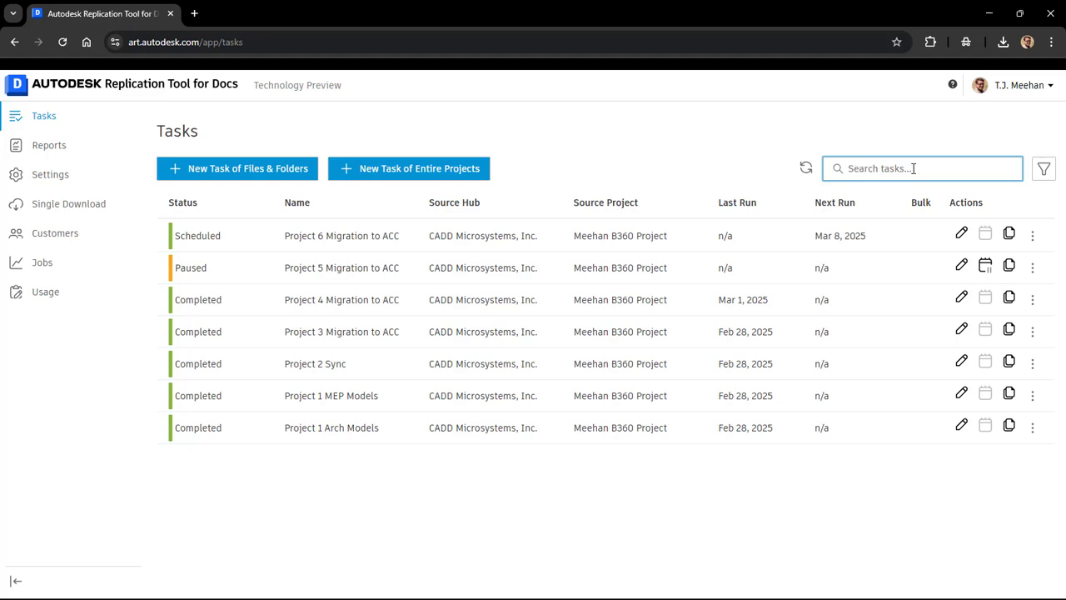
pyautogui.write('migr')
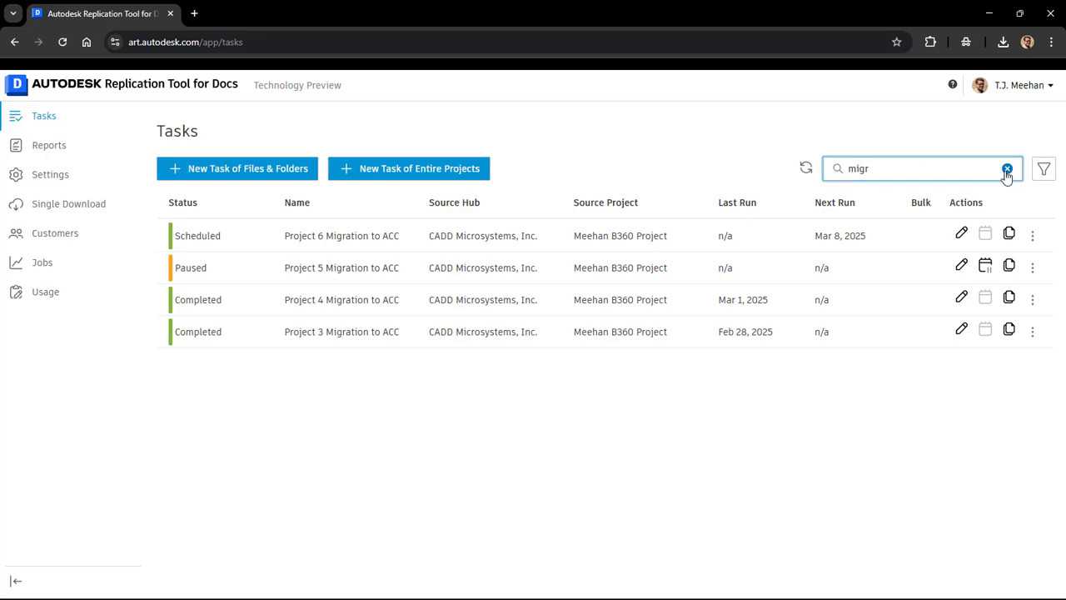
pyautogui.click(1043, 168)
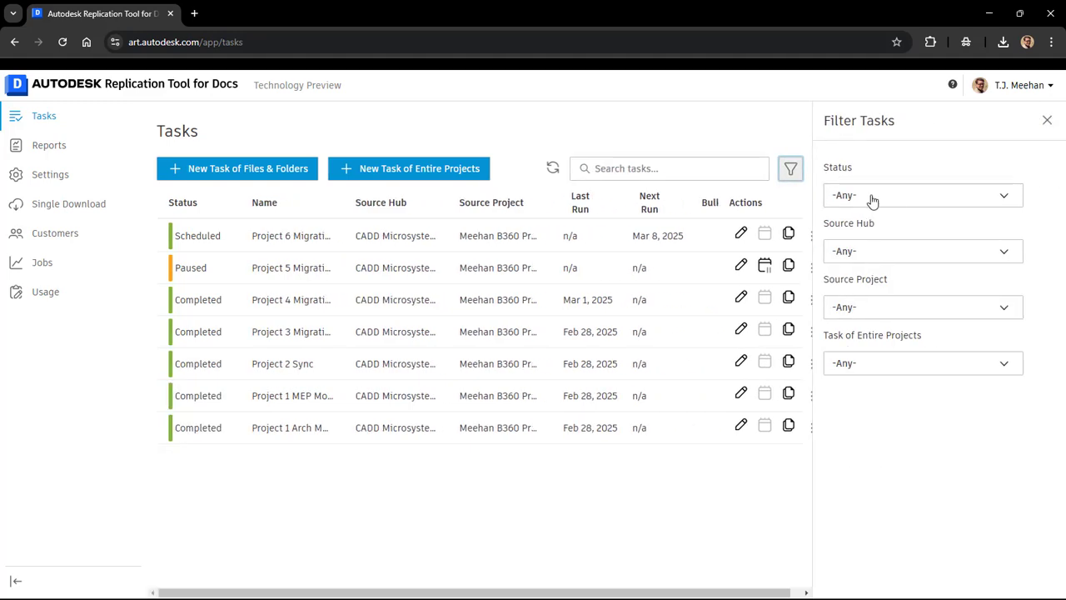
pyautogui.click(922, 195)
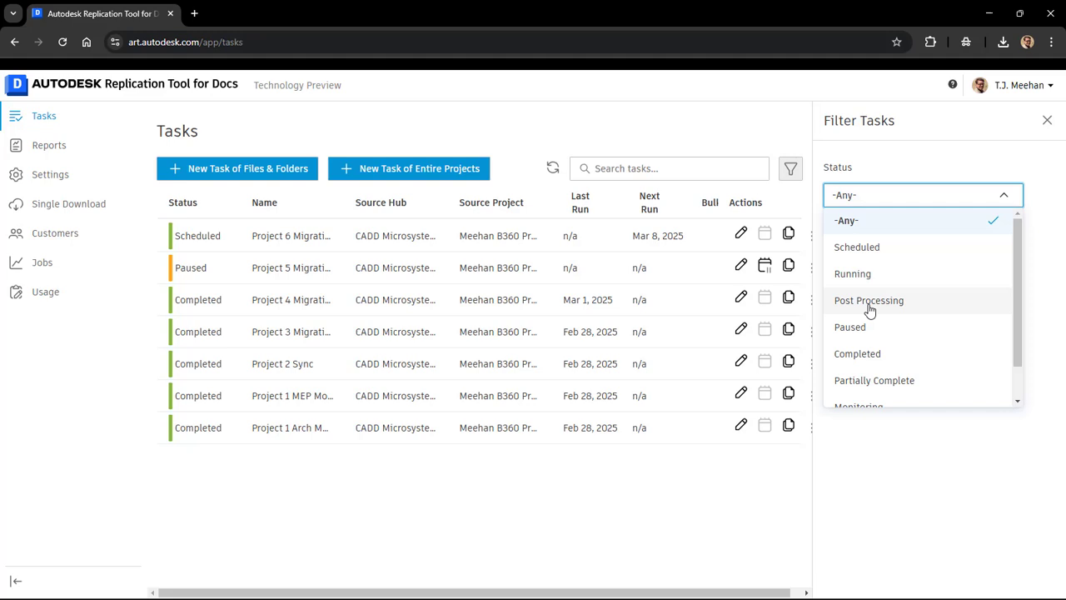
pyautogui.click(846, 326)
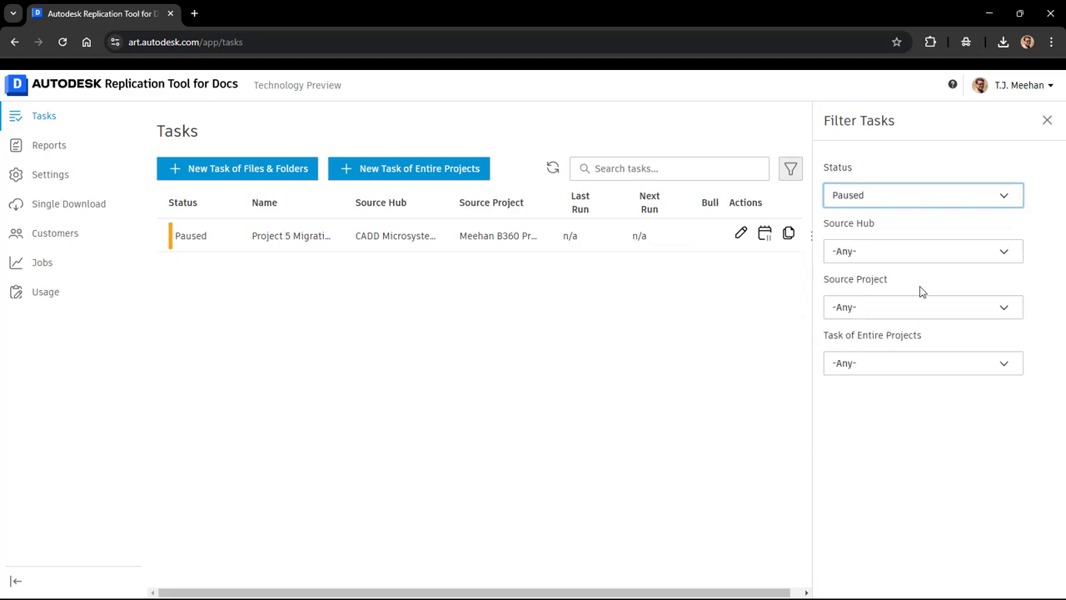
pyautogui.moveTo(875, 262)
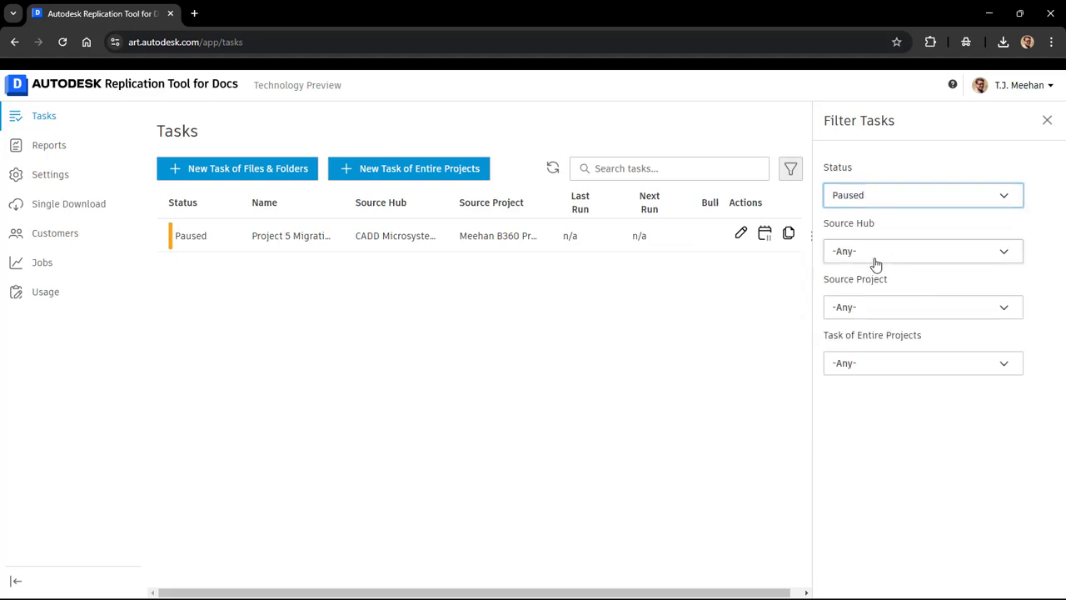
pyautogui.moveTo(884, 314)
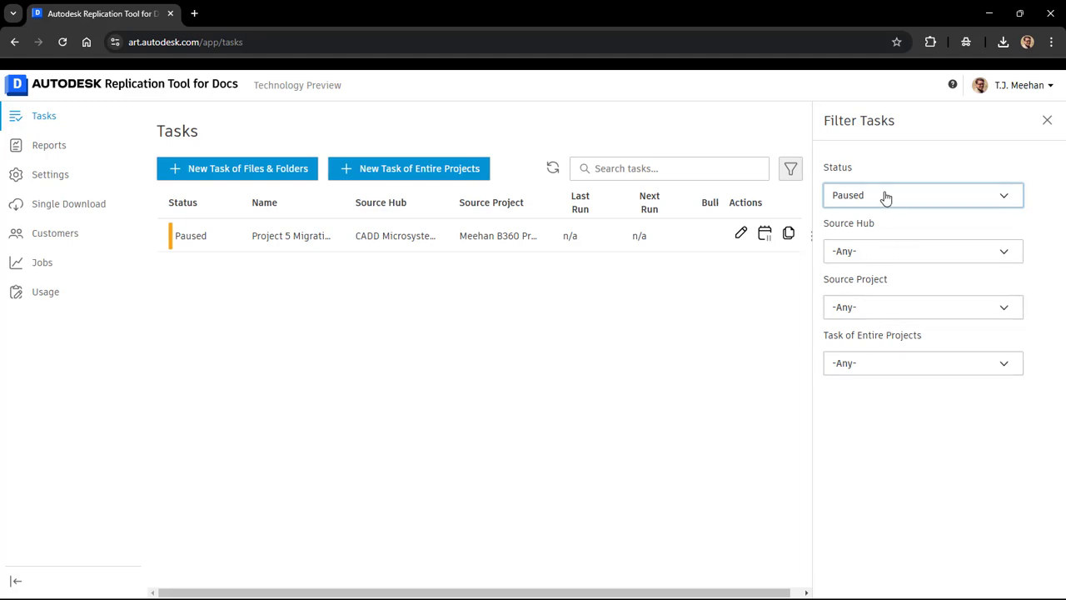
pyautogui.click(923, 195)
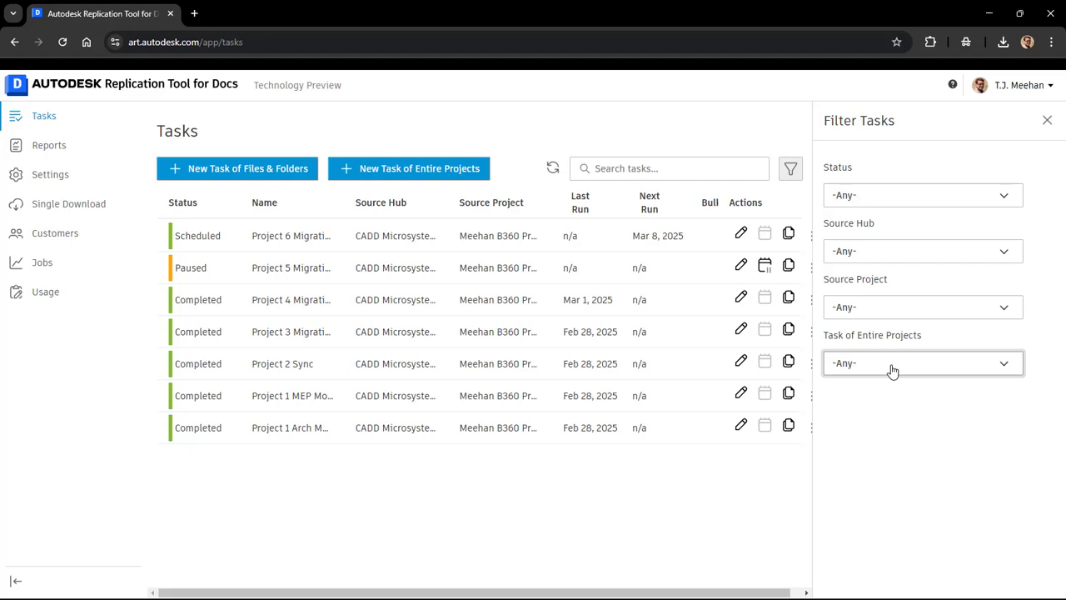
pyautogui.click(922, 363)
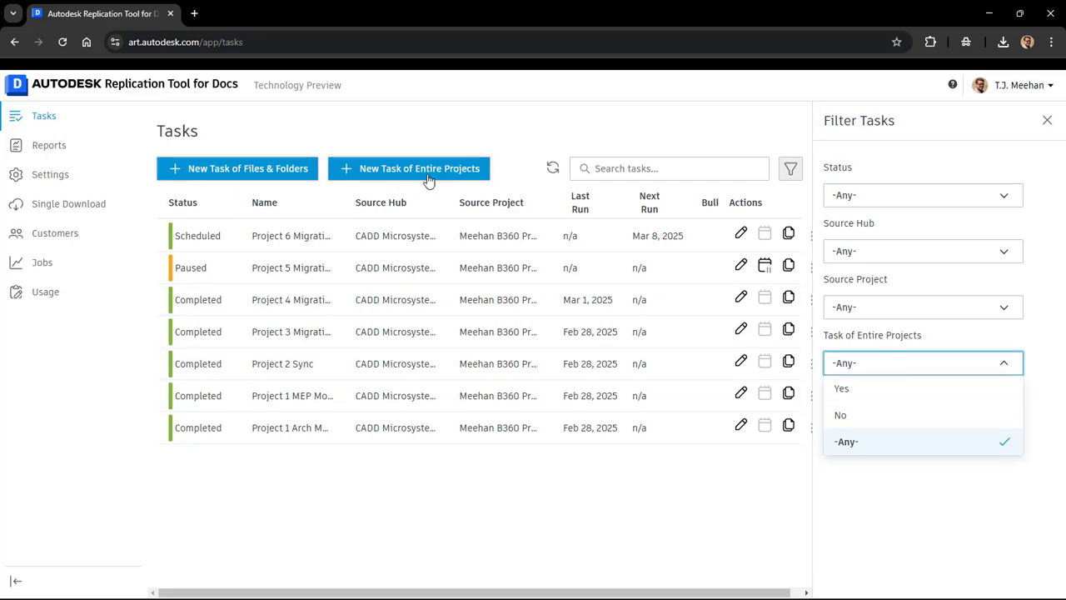
pyautogui.moveTo(872, 407)
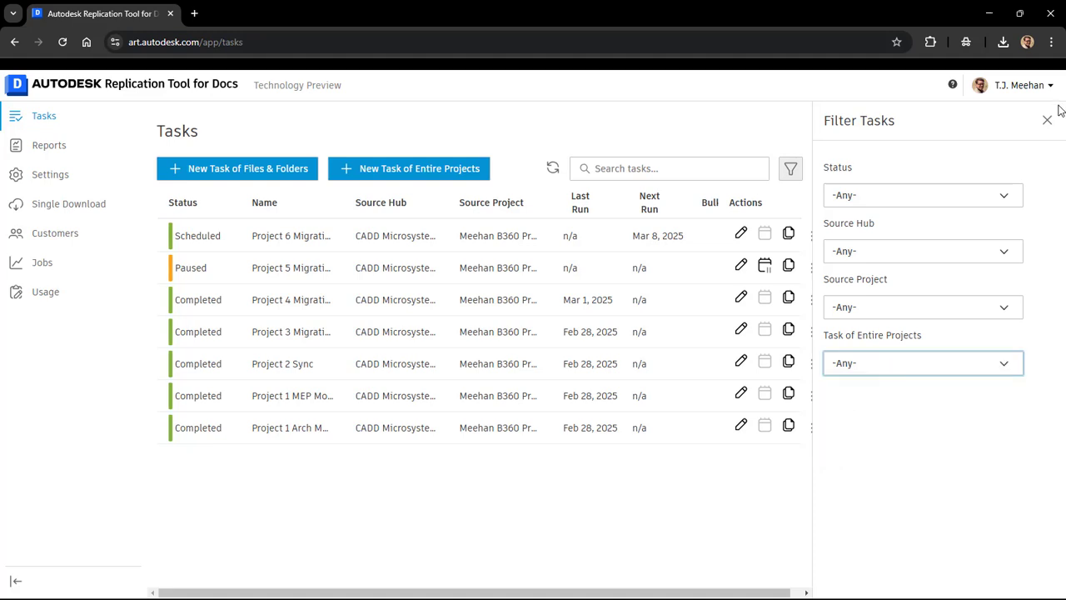
pyautogui.click(1046, 119)
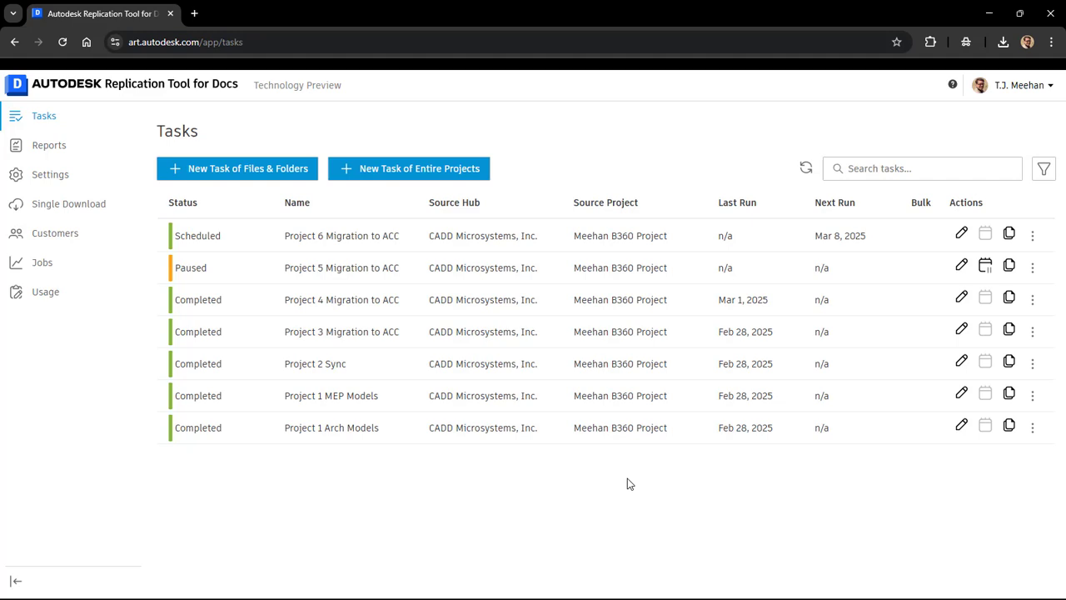
pyautogui.moveTo(805, 169)
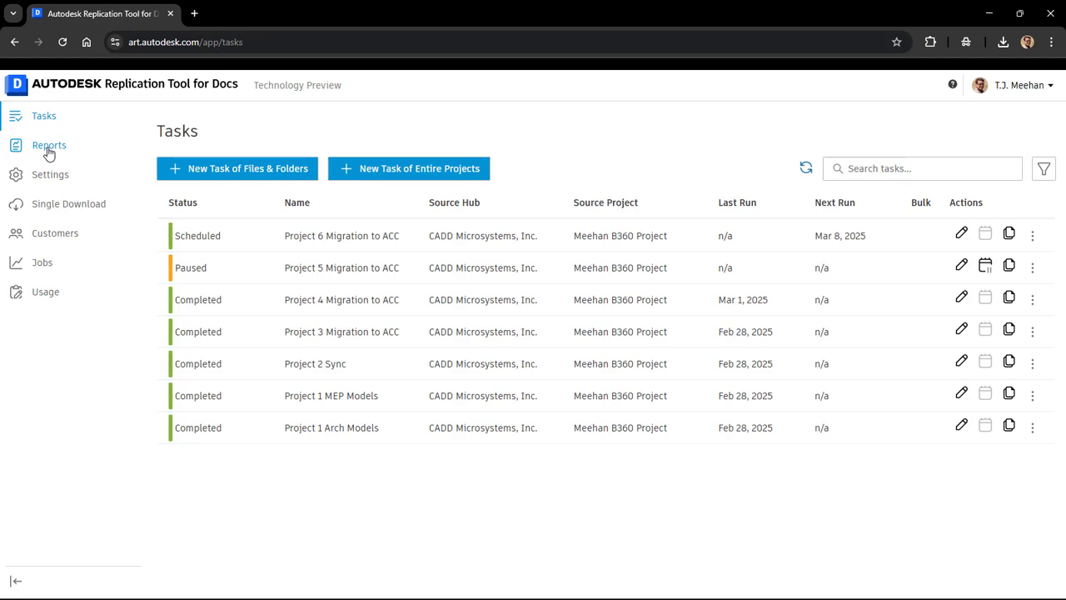
# - Select the Project 4 Migration to ACC report under Reports and download it as CSV
pyautogui.click(48, 145)
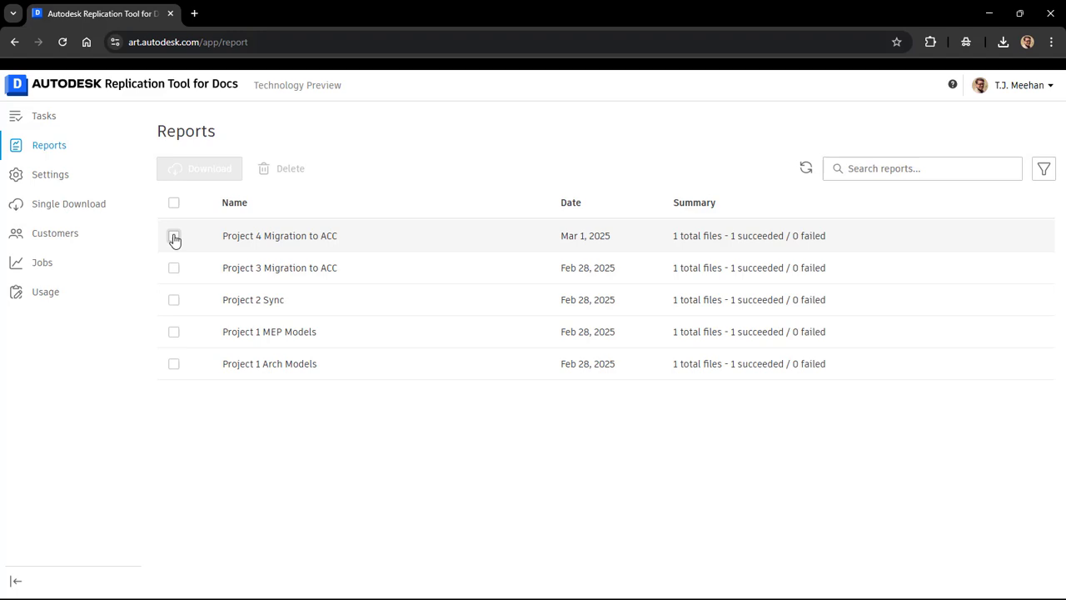
pyautogui.click(175, 235)
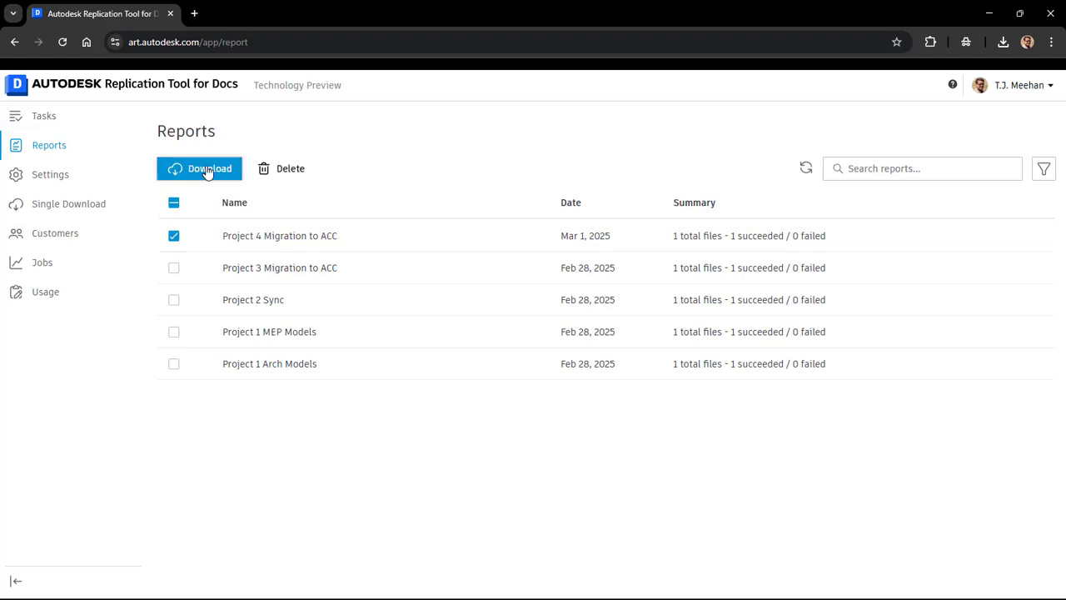
pyautogui.click(199, 168)
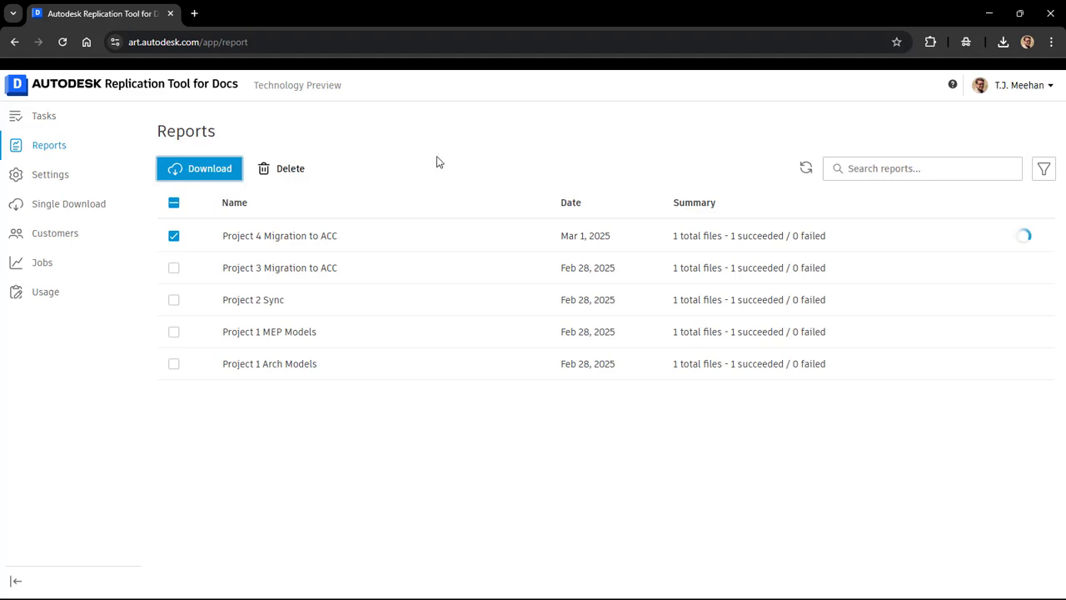
pyautogui.click(200, 168)
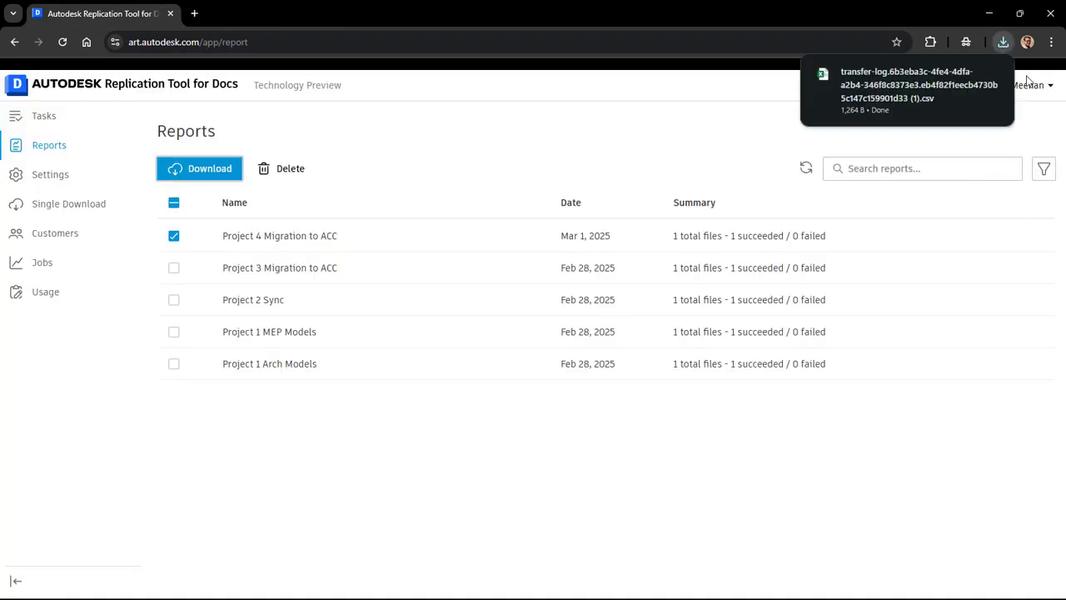